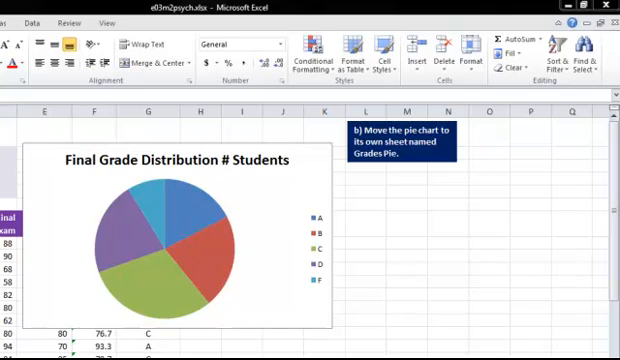
mouse_move(481, 328)
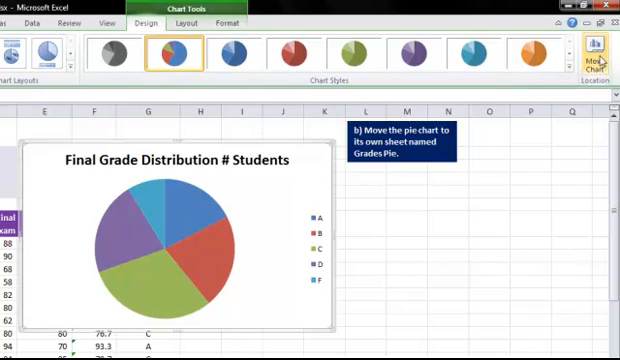
Step: Open Move Chart for the selected Final Grade Distribution pie chart
click(597, 48)
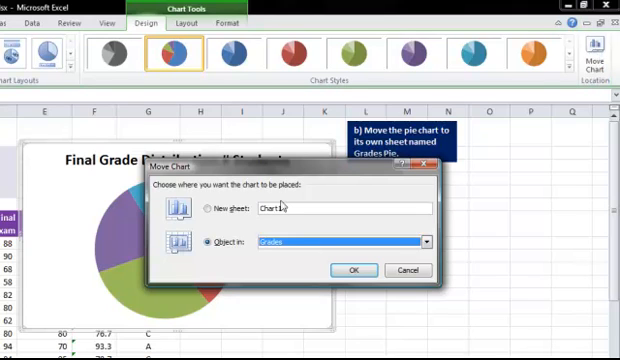
Step: Choose New sheet for the pie chart and type 'Gra' as its name
click(208, 208)
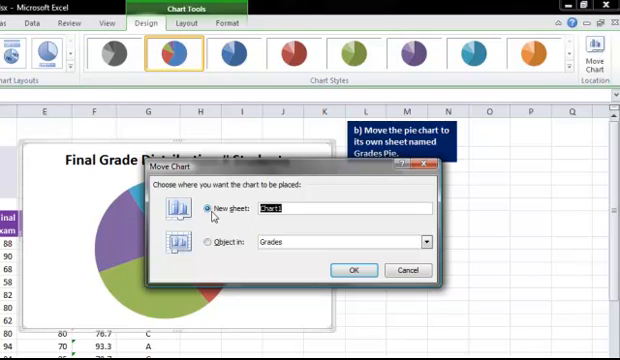
text(Gra)
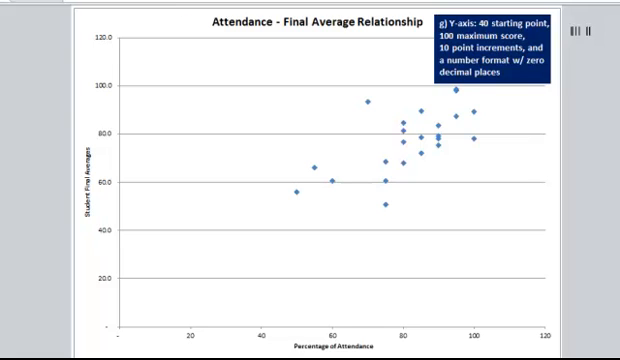
mouse_move(338, 205)
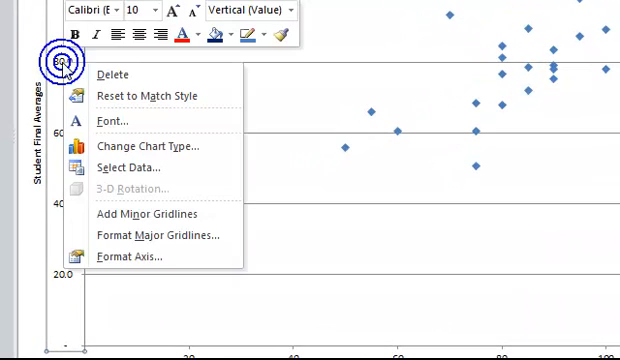
mouse_move(137, 259)
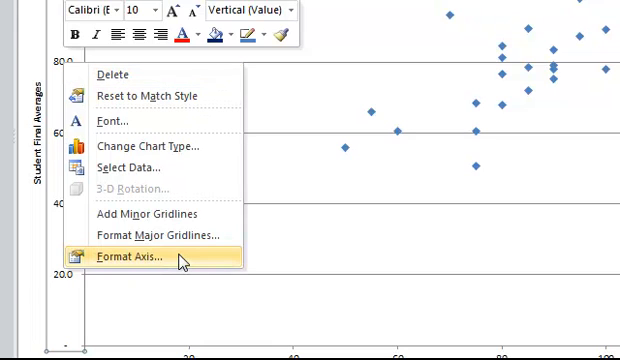
Step: Choose Format Axis on the scatter chart's vertical axis
click(136, 259)
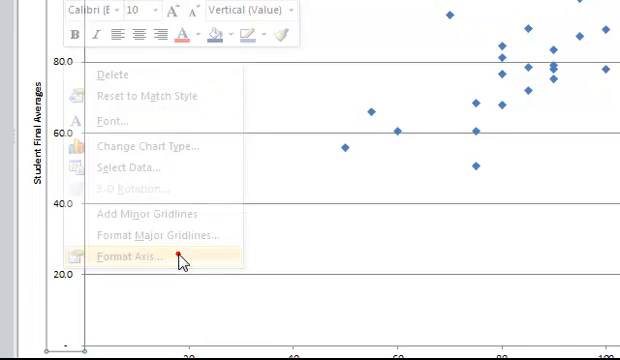
Step: Fix the vertical axis at minimum 40, maximum 100, major unit 10, then show Number options
click(130, 257)
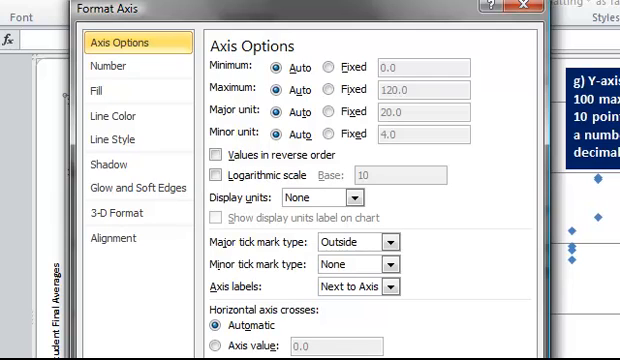
mouse_move(310, 118)
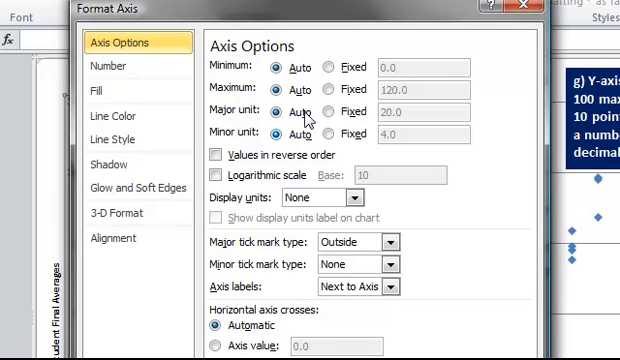
click(326, 68)
text(40)
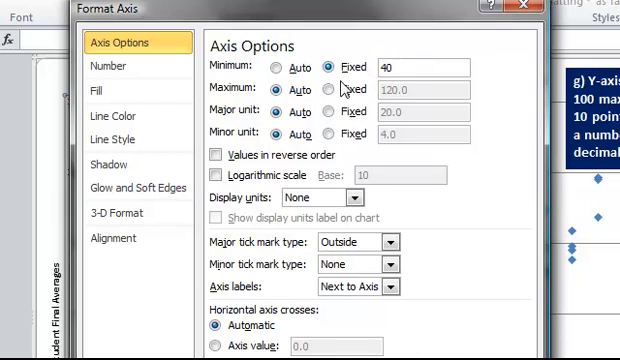
click(326, 89)
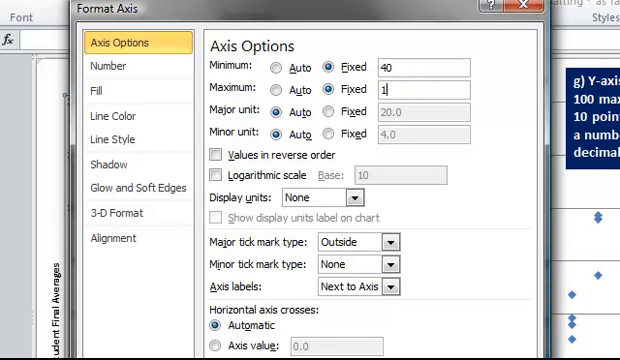
text(100)
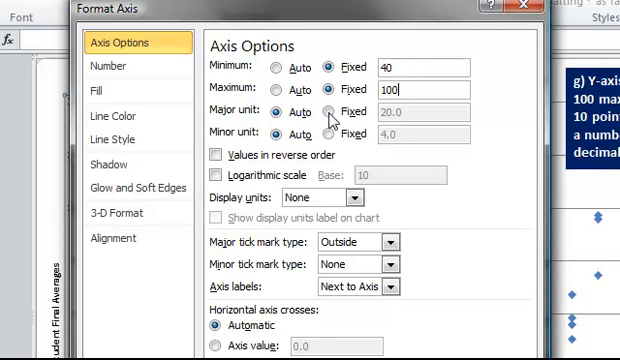
click(328, 104)
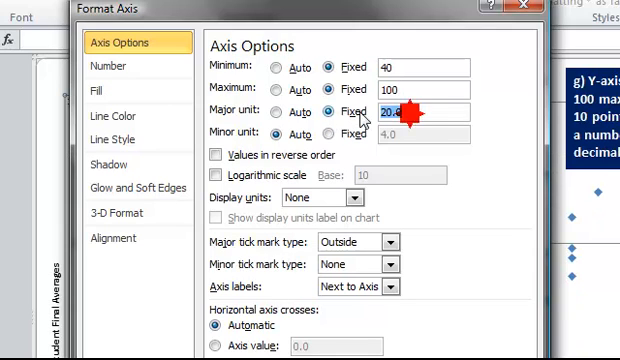
text(10)
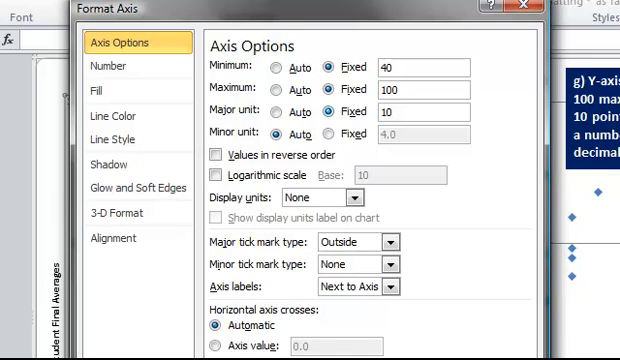
click(395, 104)
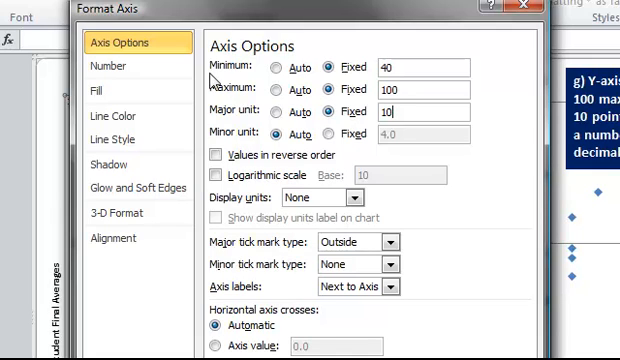
mouse_move(207, 82)
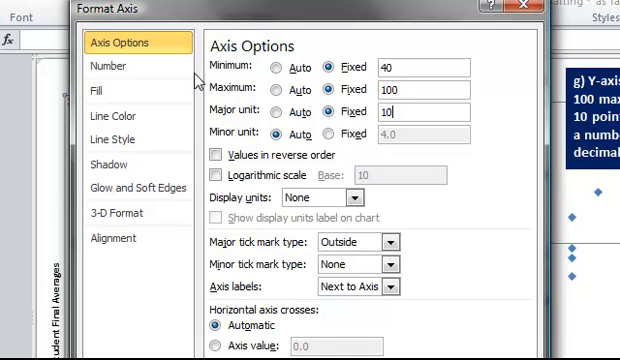
click(121, 71)
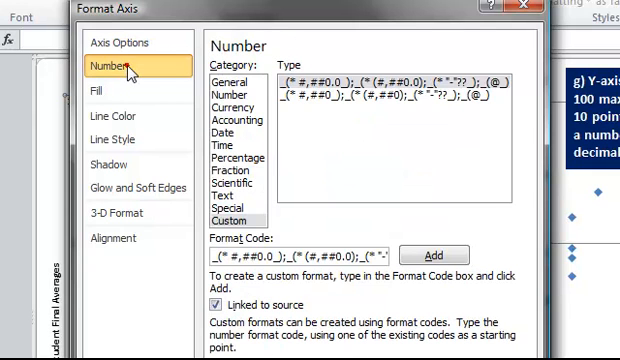